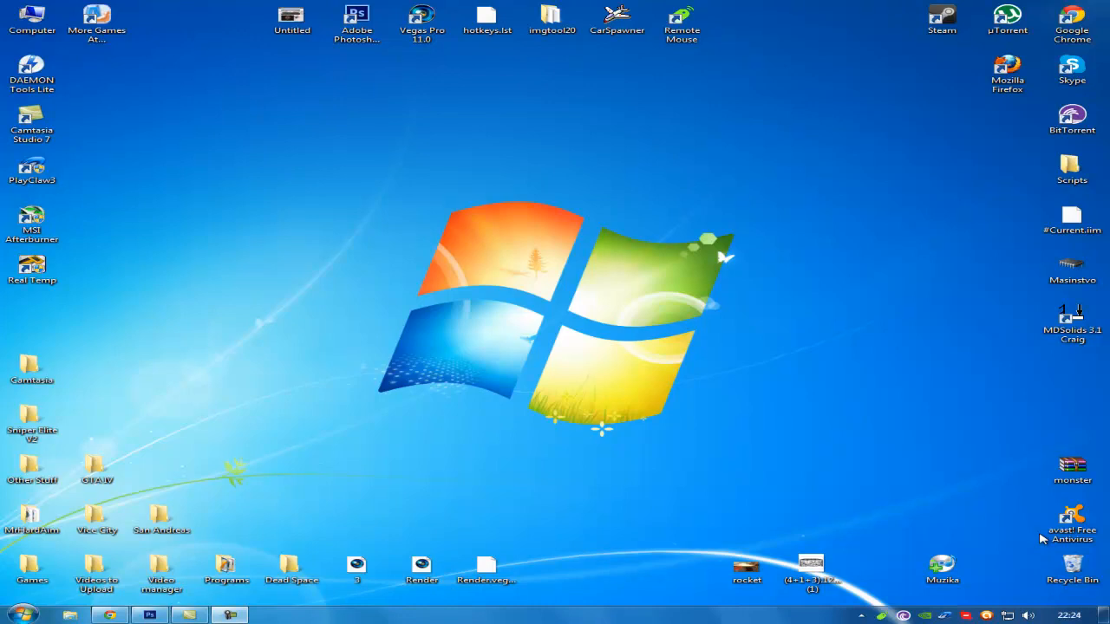
mouse_move(784, 461)
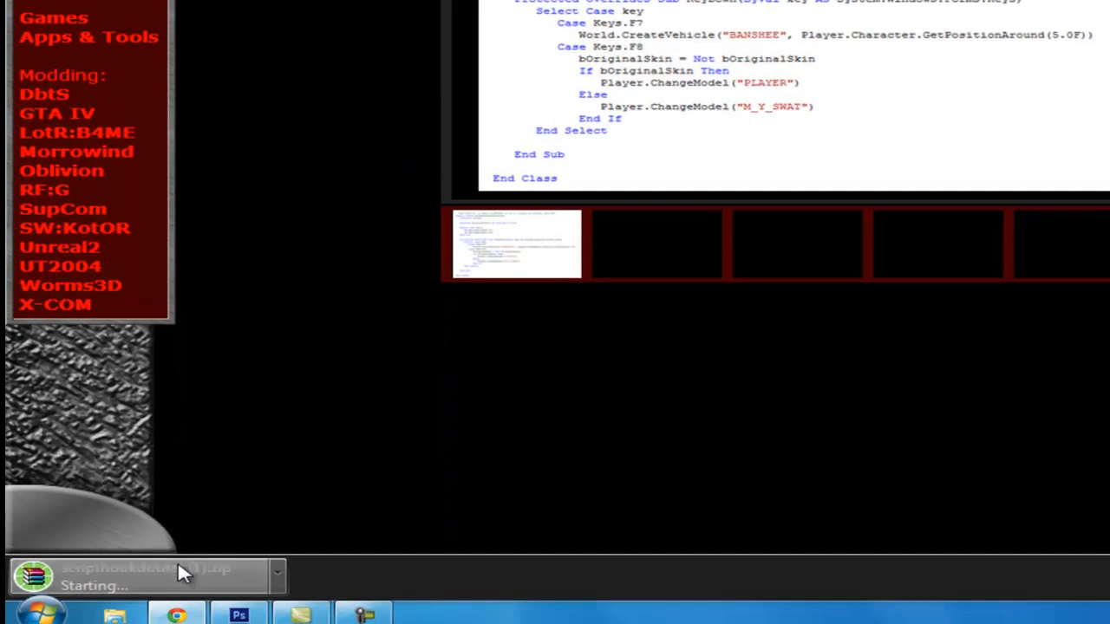
mouse_move(173, 582)
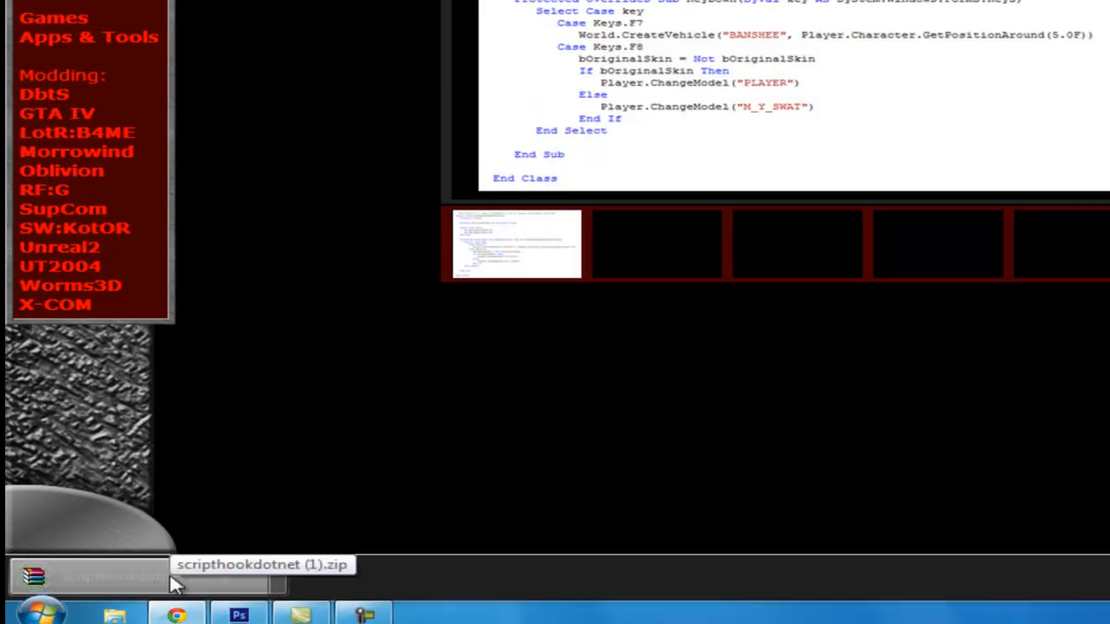
- Open the downloaded scripthookdotnet (1).zip from the Chrome download bar
left_click(41, 607)
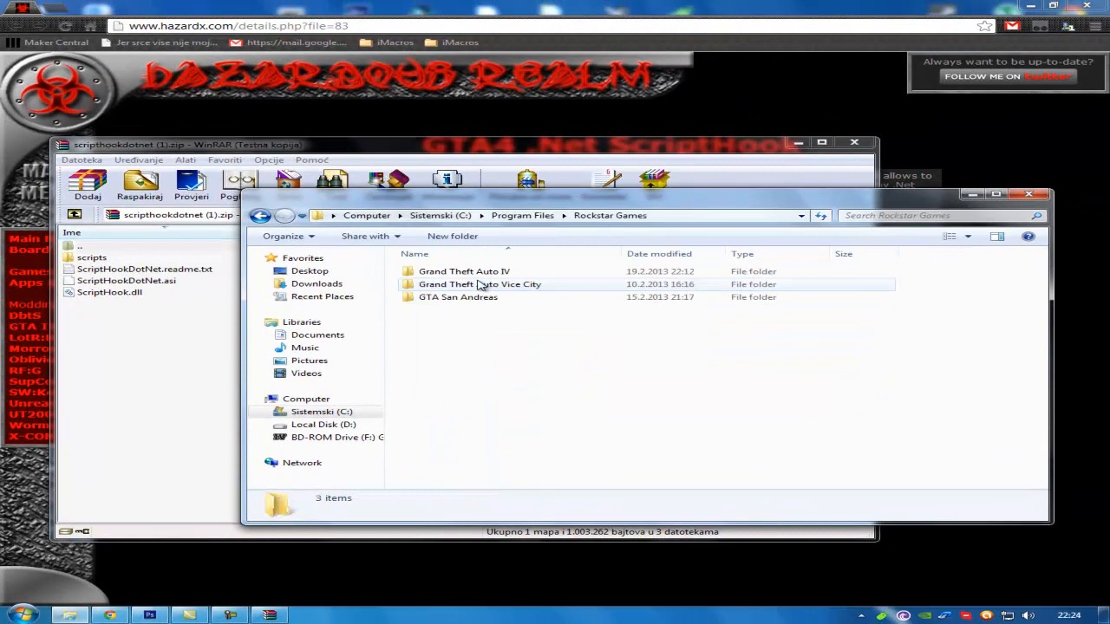
- Enter the Grand Theft Auto IV folder under Rockstar Games as the copy destination
double_click(465, 270)
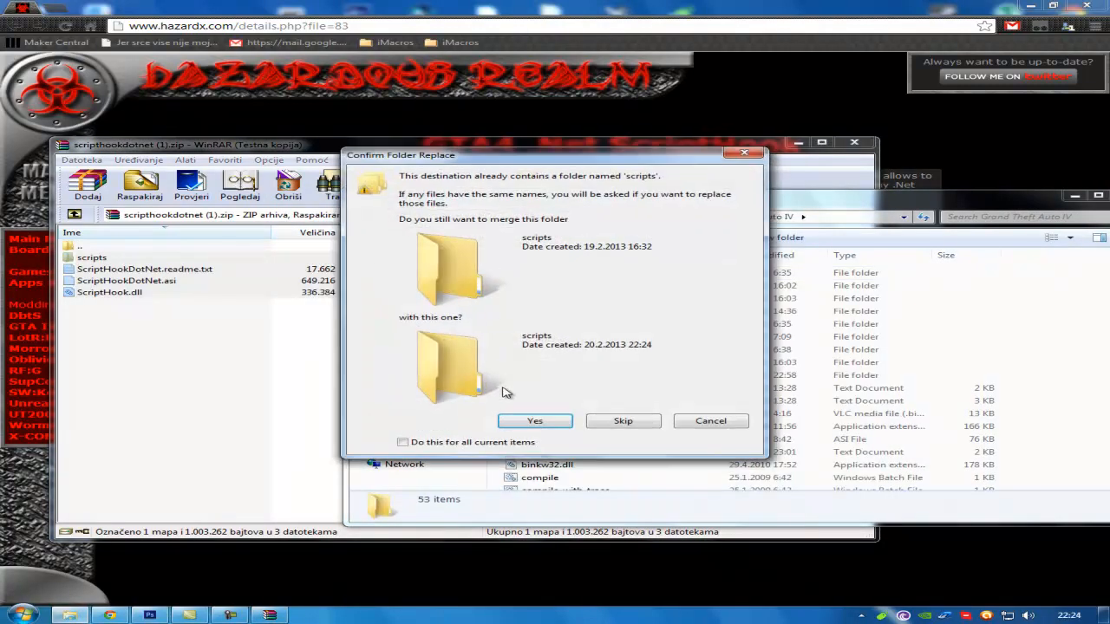
- Merge the scripts and bin folders for all conflicts and continue with administrator permission
left_click(534, 421)
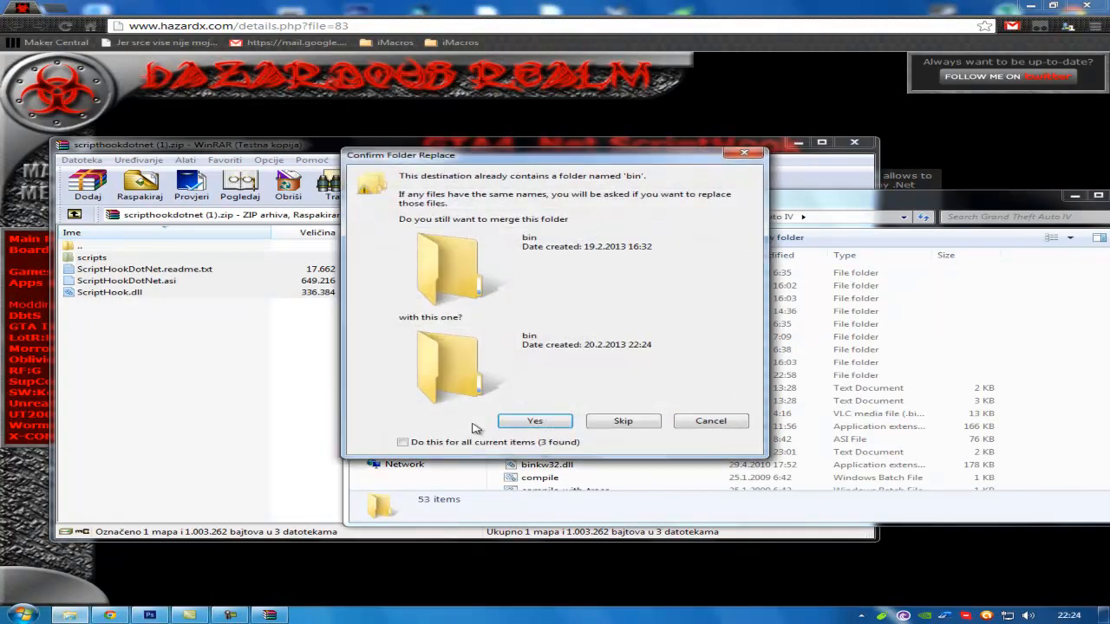
left_click(403, 442)
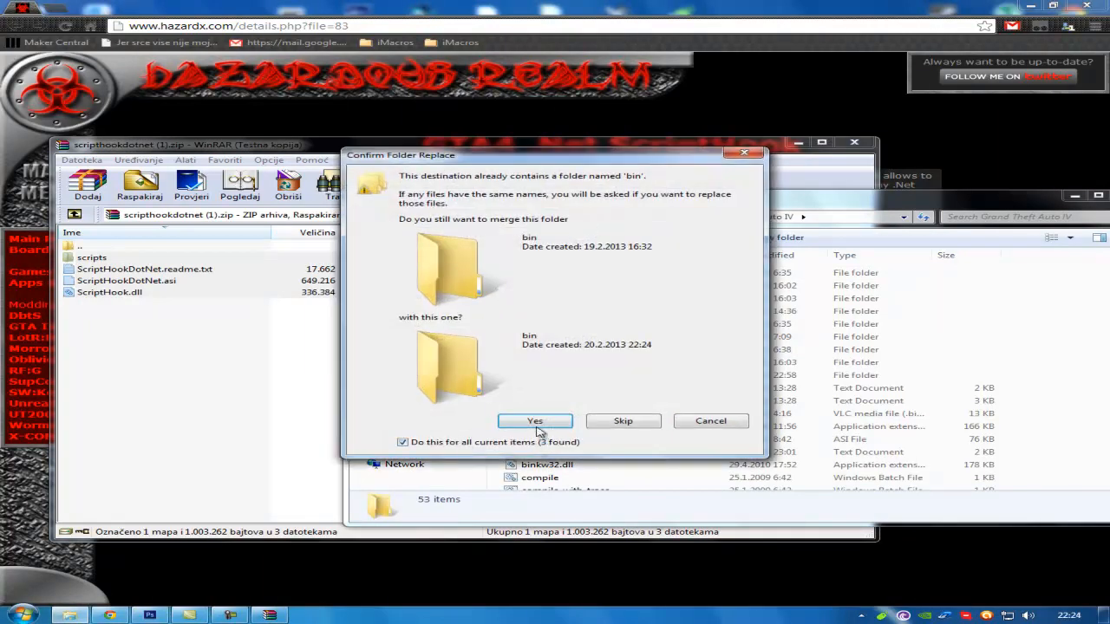
left_click(534, 421)
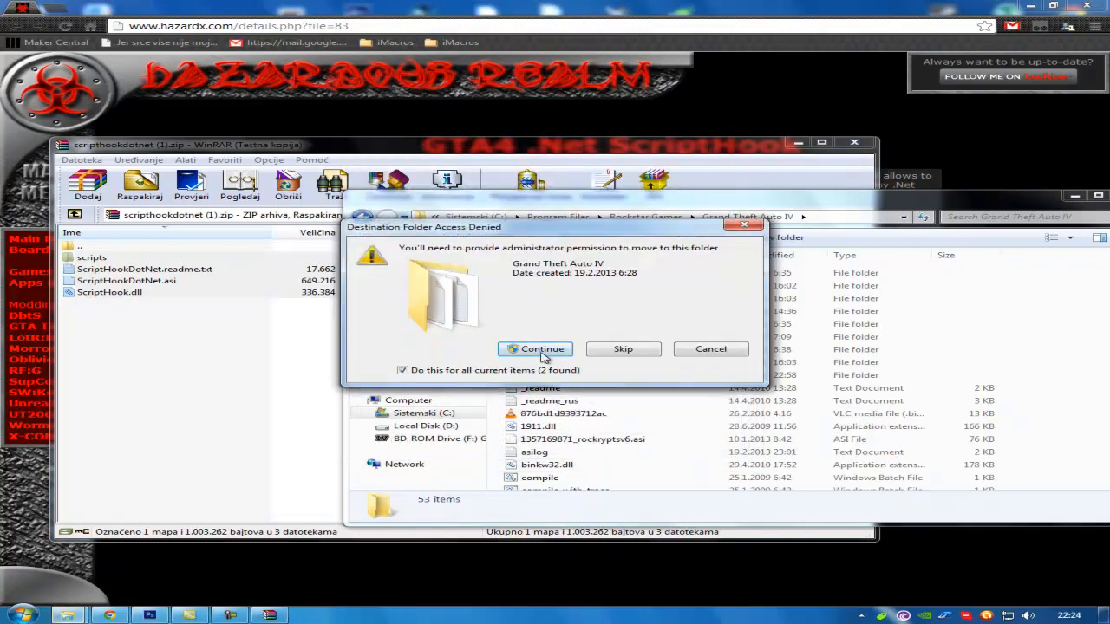
left_click(534, 349)
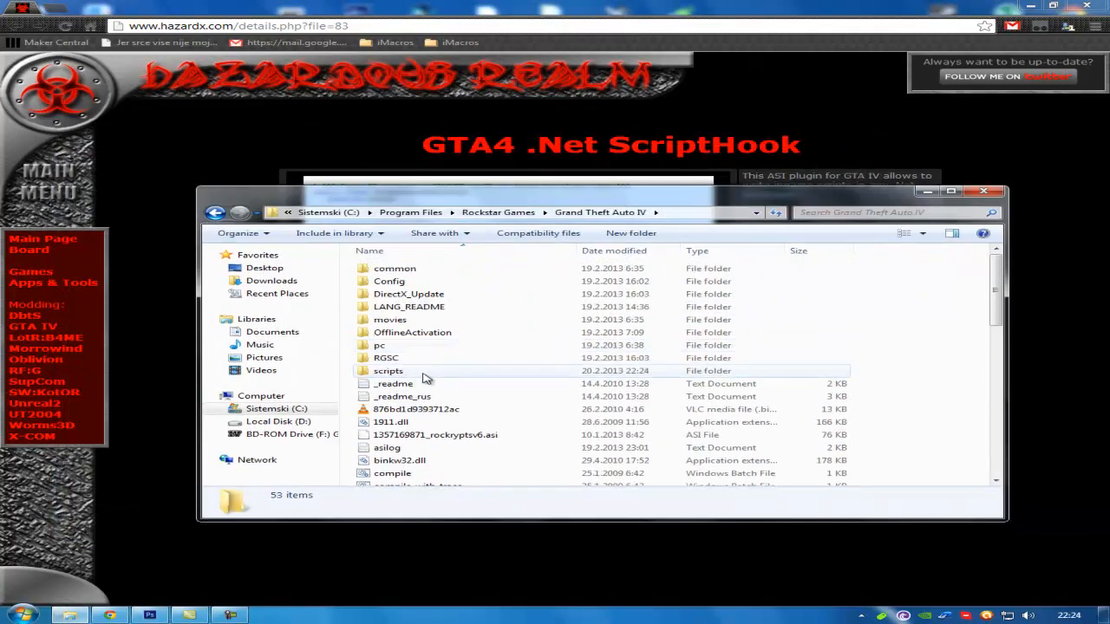
- Review the merged scripts folder's contents, then close the Explorer window
left_click(388, 371)
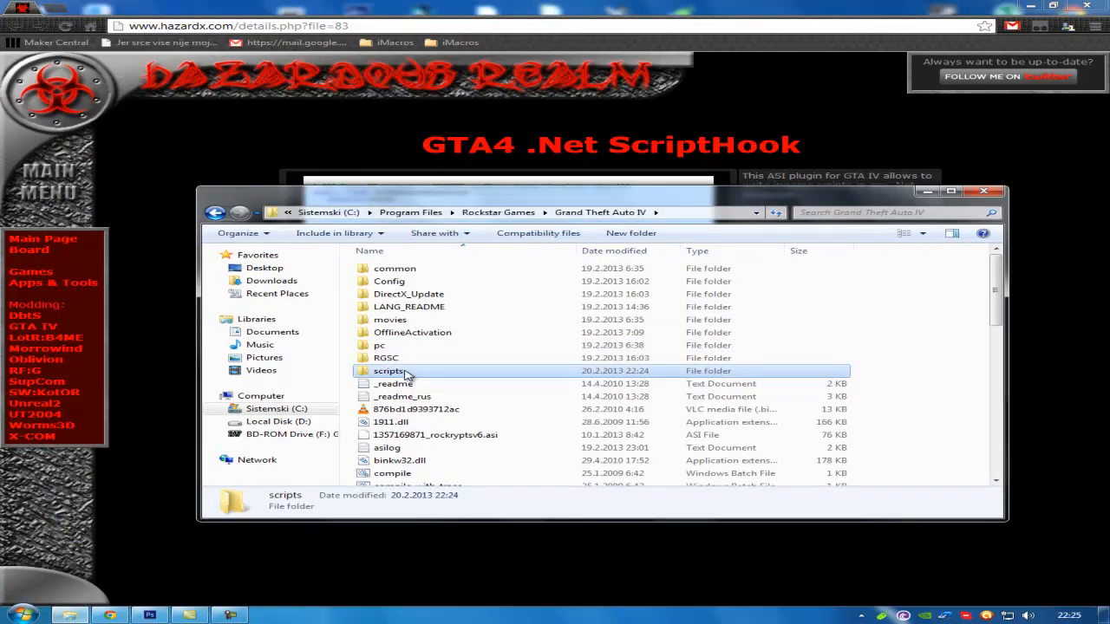
double_click(387, 371)
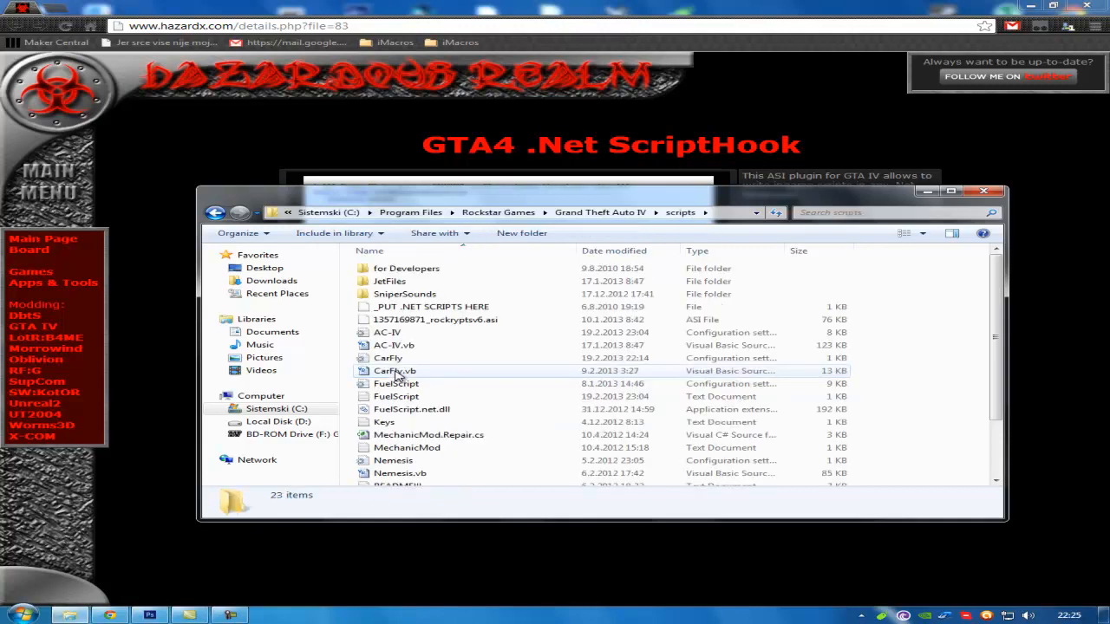
mouse_move(574, 409)
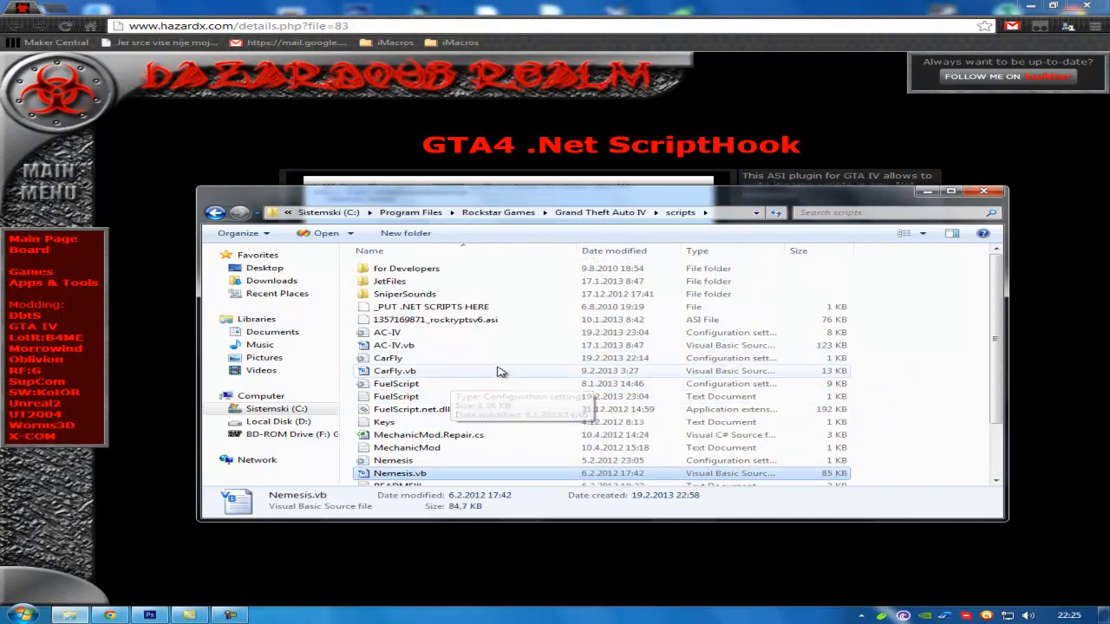
mouse_move(728, 315)
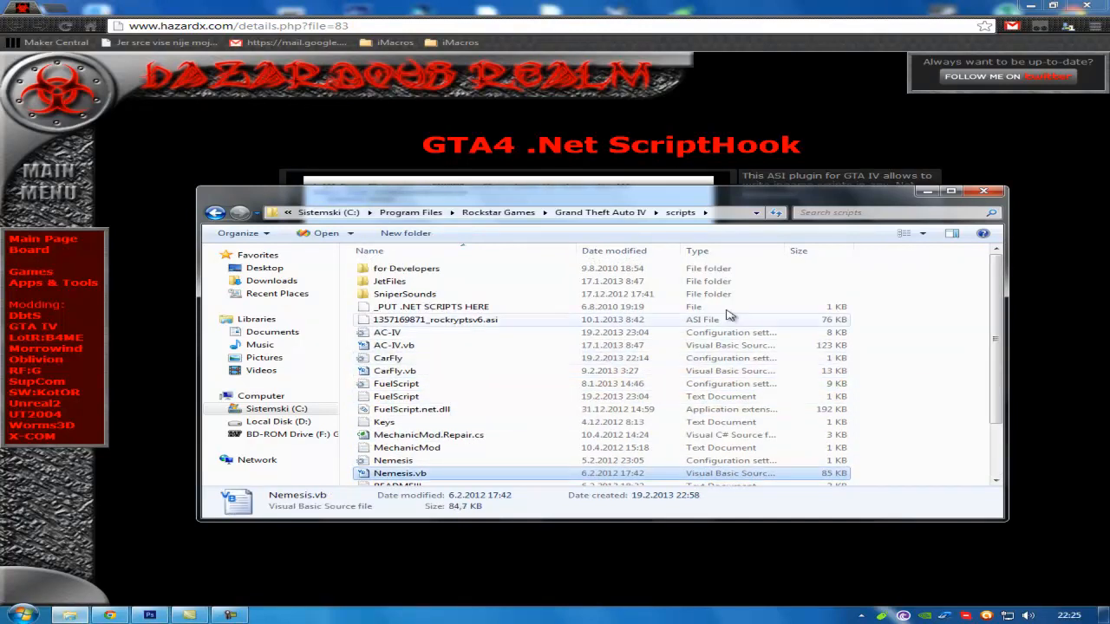
left_click(985, 189)
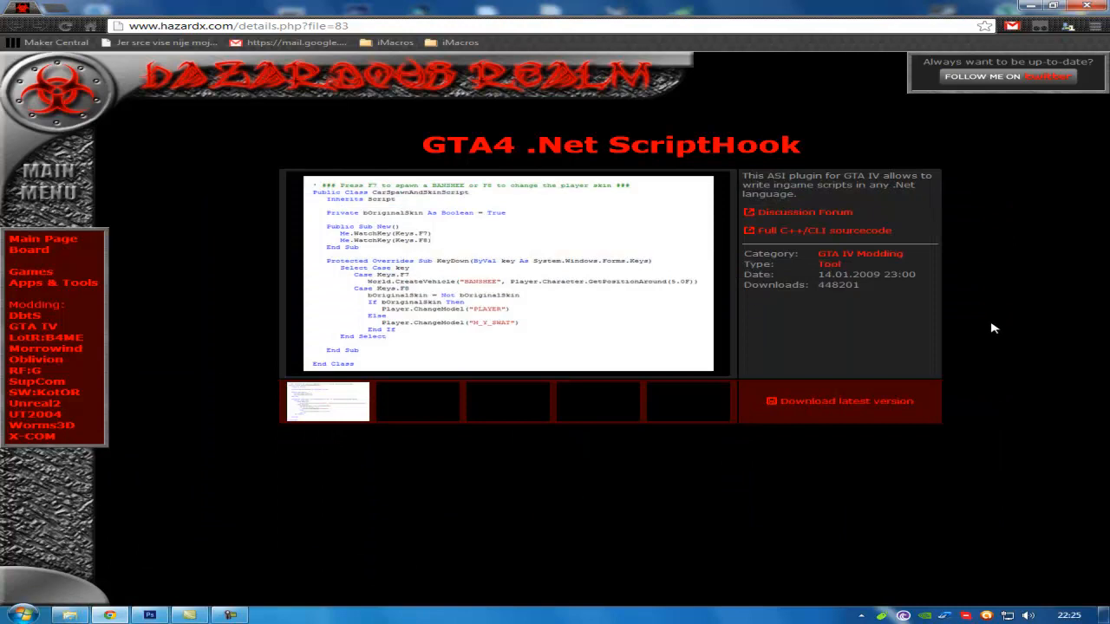
mouse_move(316, 577)
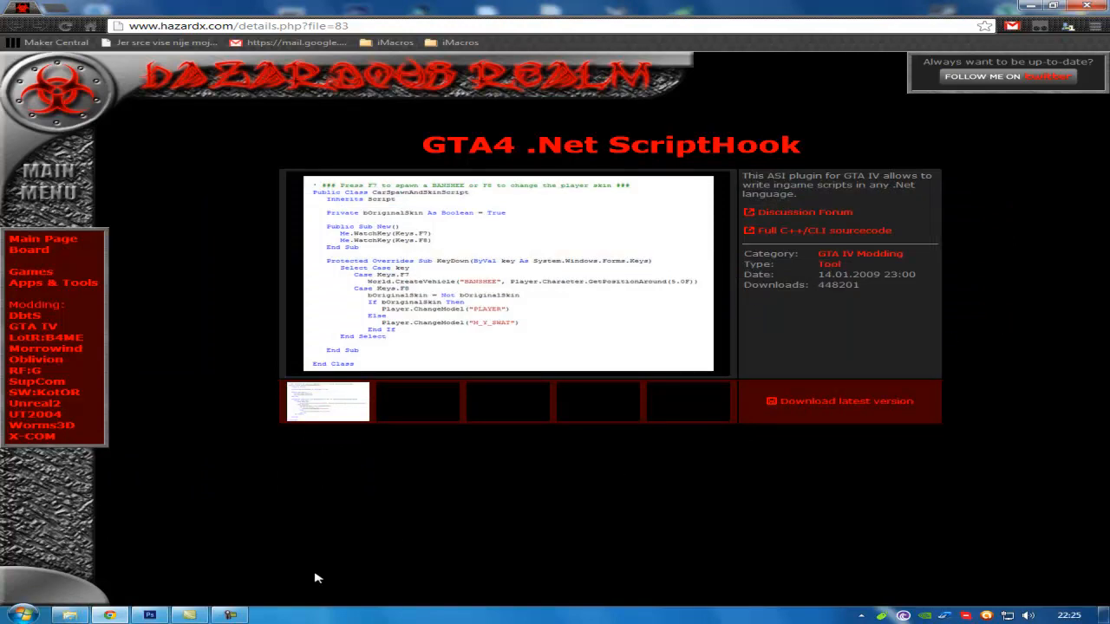